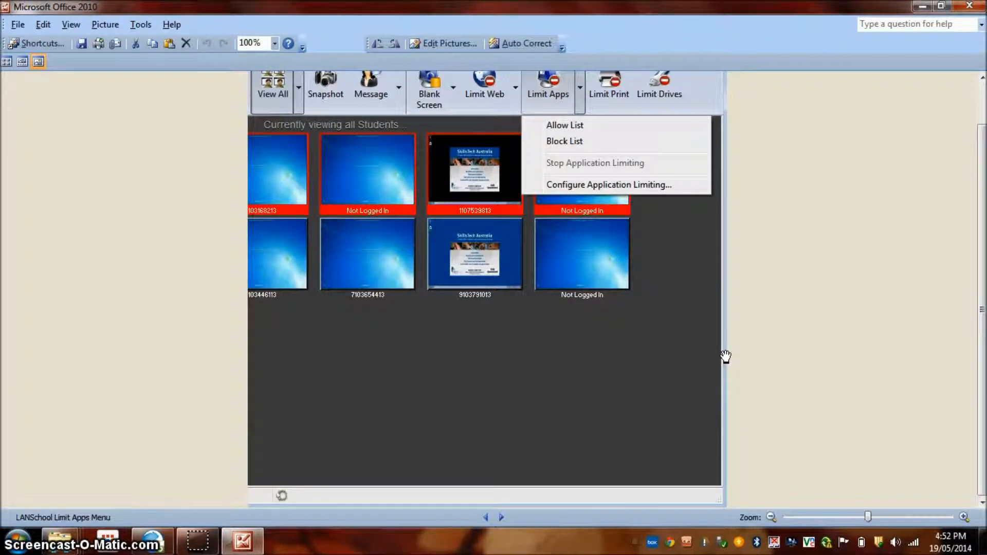
{"action": "mouse_move", "coordinate": [673, 270]}
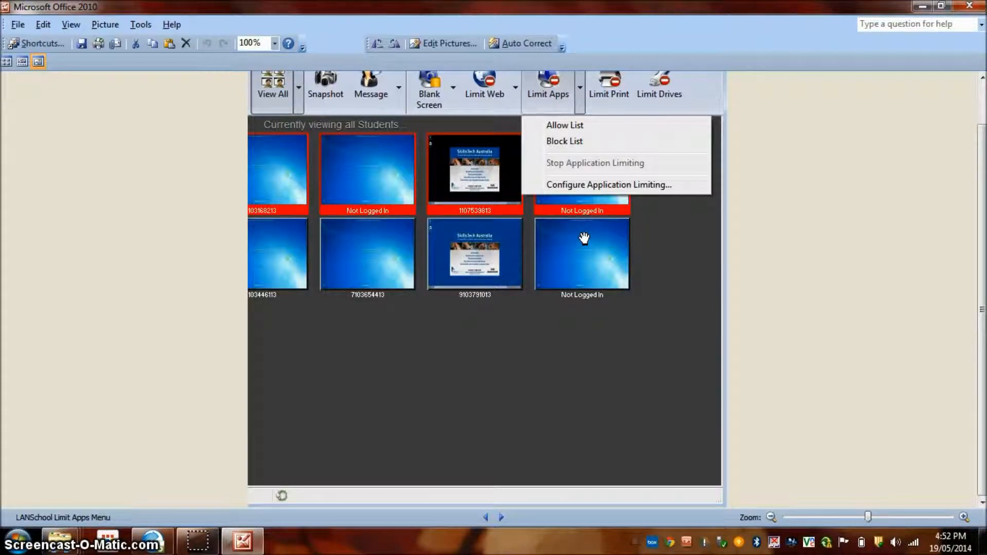
{"action": "mouse_move", "coordinate": [582, 238]}
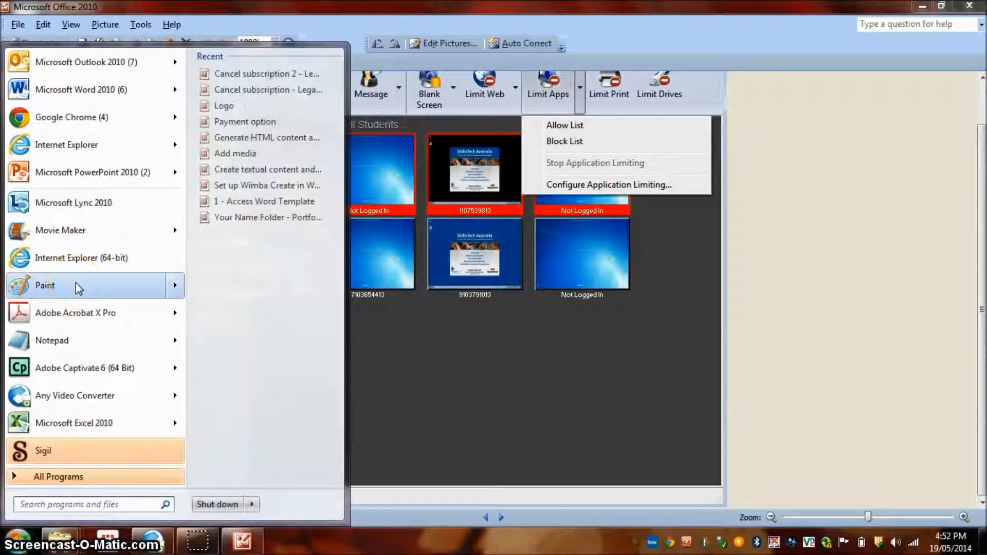
- Launch Paint and paste the copied LANSchool console screenshot onto the canvas
{"action": "left_click", "coordinate": [45, 285]}
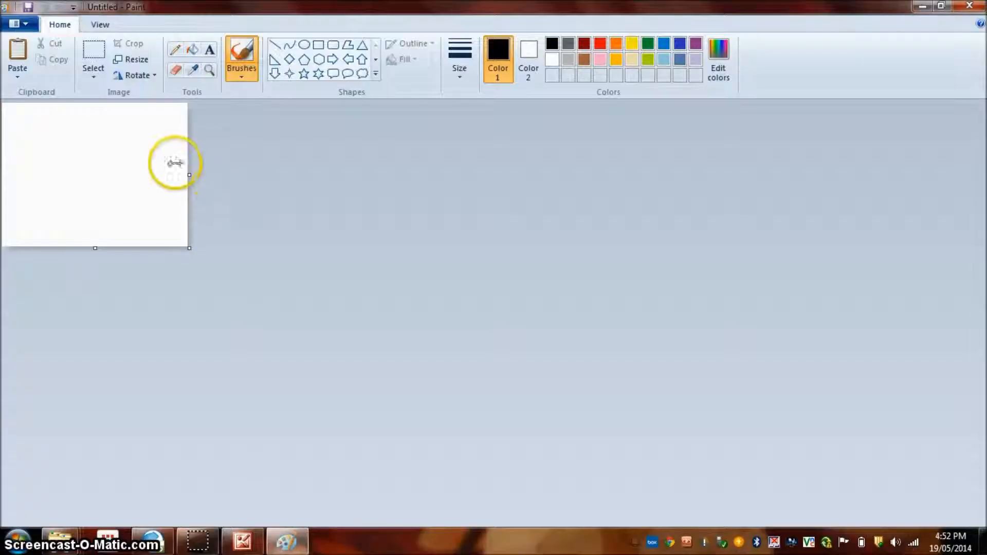
{"action": "left_click", "coordinate": [17, 76]}
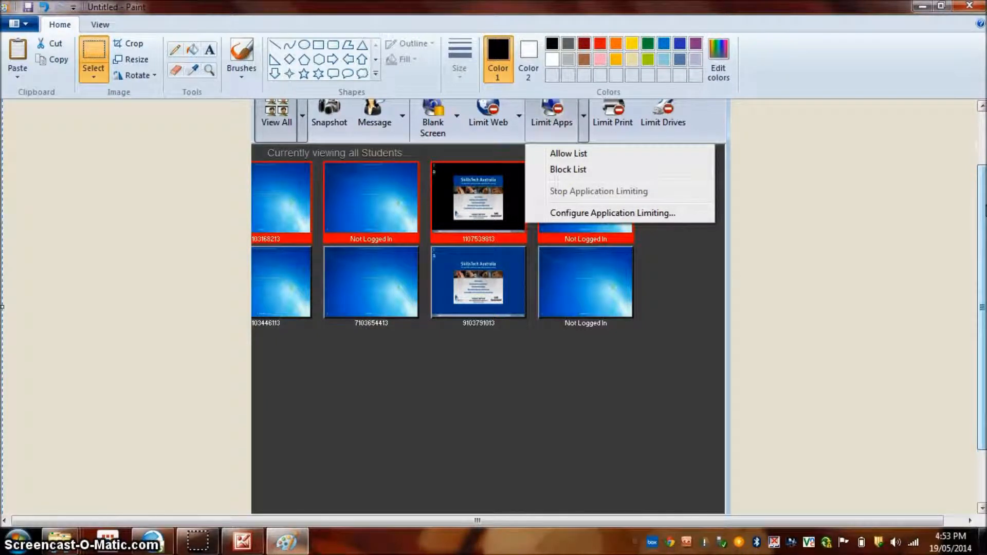
{"action": "mouse_move", "coordinate": [834, 257]}
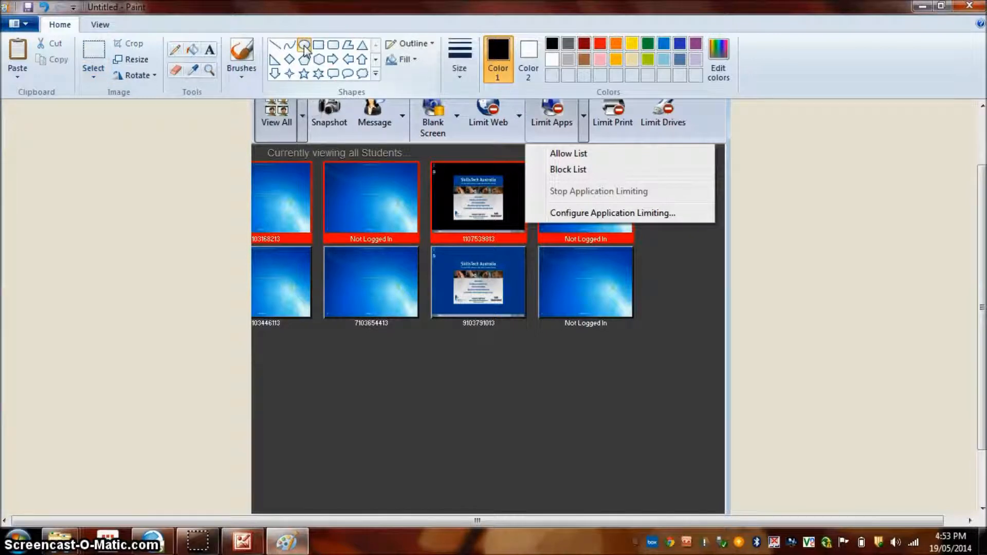
- Draw a red ellipse around the Configure Application Limiting menu item
{"action": "left_click", "coordinate": [598, 43]}
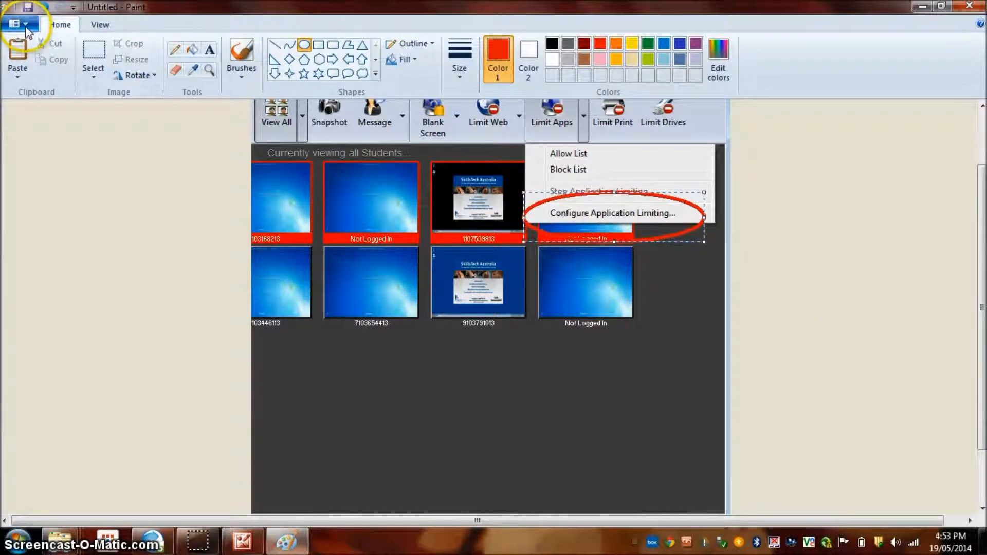
{"action": "left_click", "coordinate": [16, 24]}
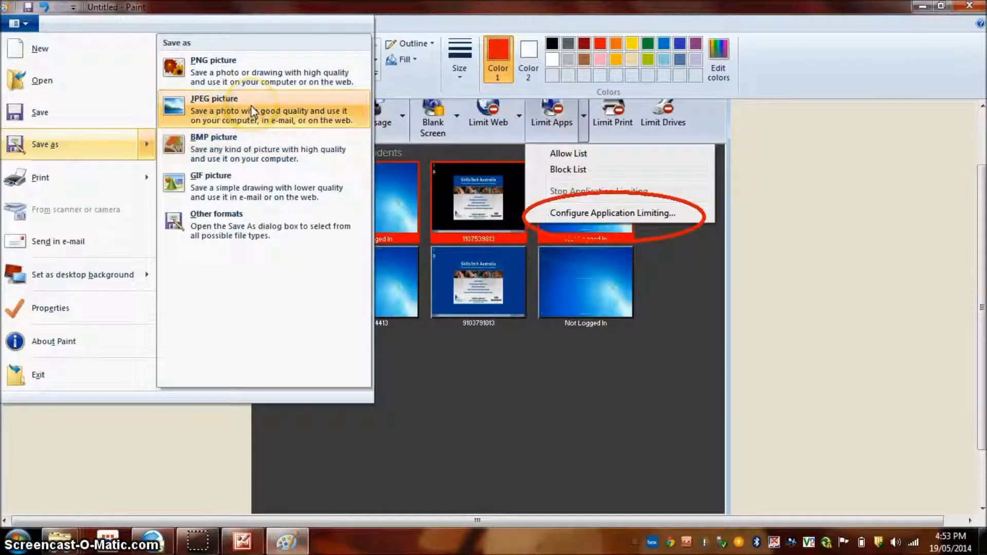
- Save as JPEG into the Snipping Tool screenshots folder, naming the file 'Web i...'
{"action": "left_click", "coordinate": [214, 109]}
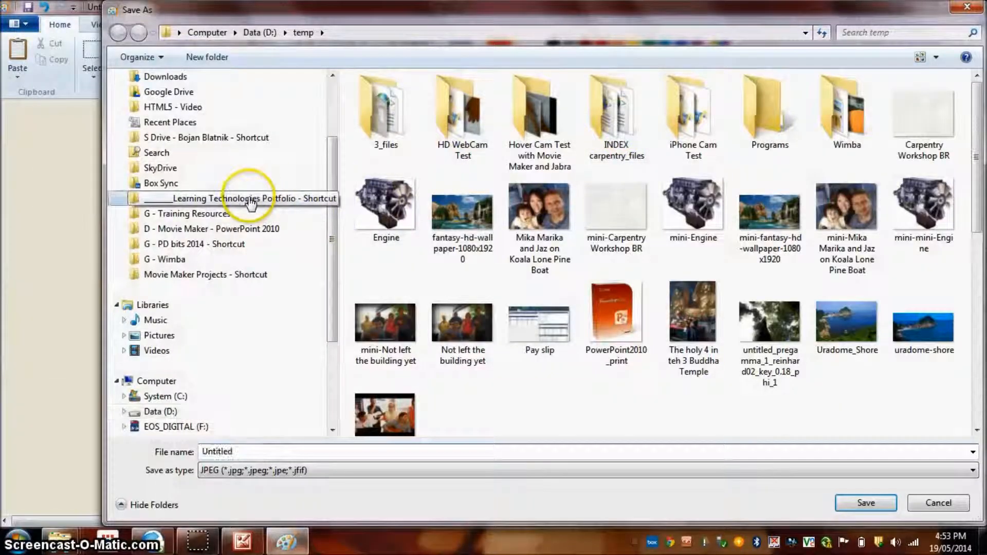
{"action": "double_click", "coordinate": [239, 198]}
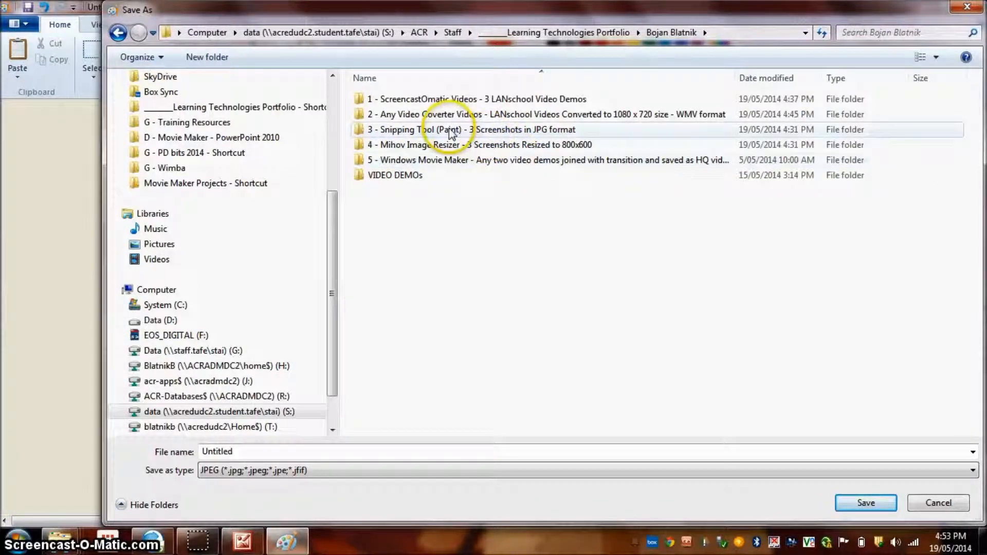
{"action": "mouse_move", "coordinate": [529, 135]}
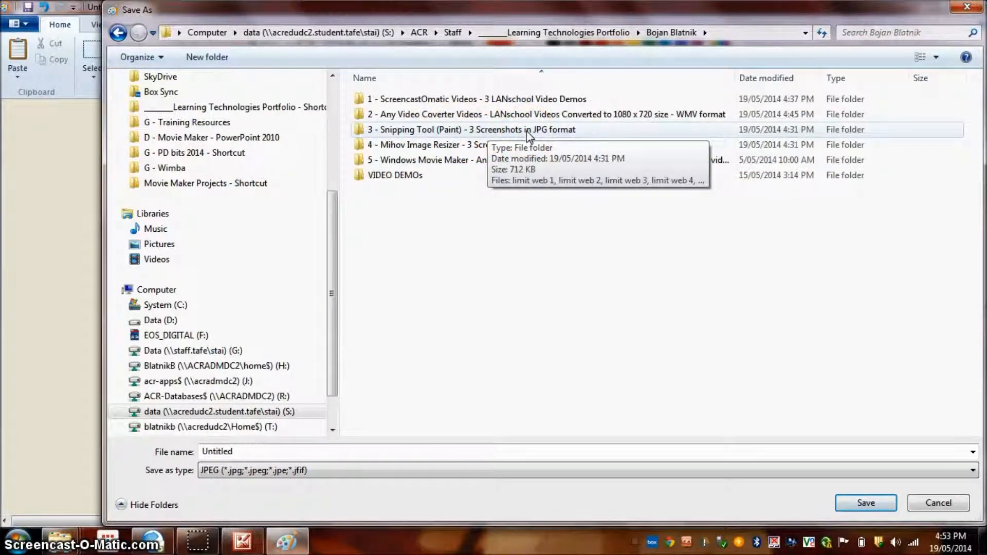
{"action": "double_click", "coordinate": [472, 129]}
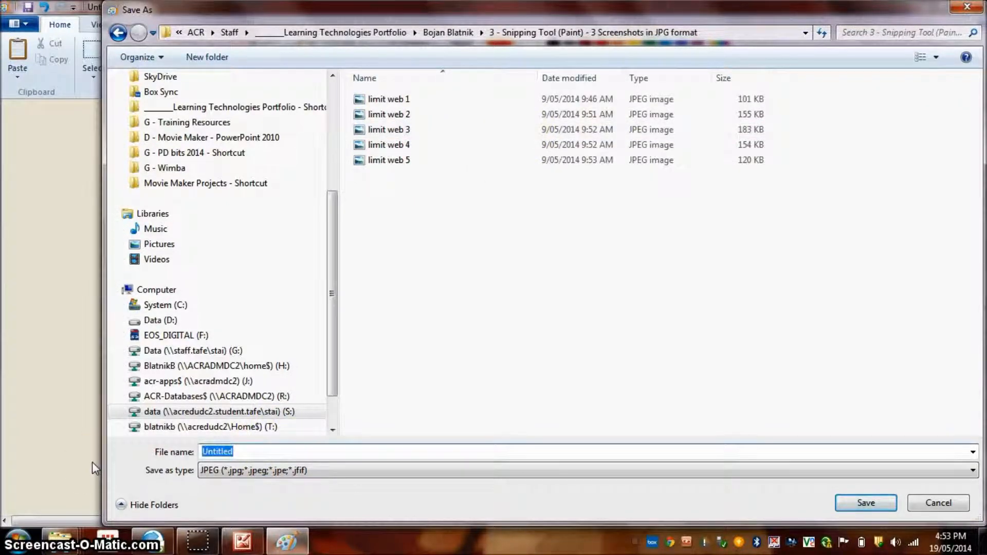
{"action": "type", "text": "Web i"}
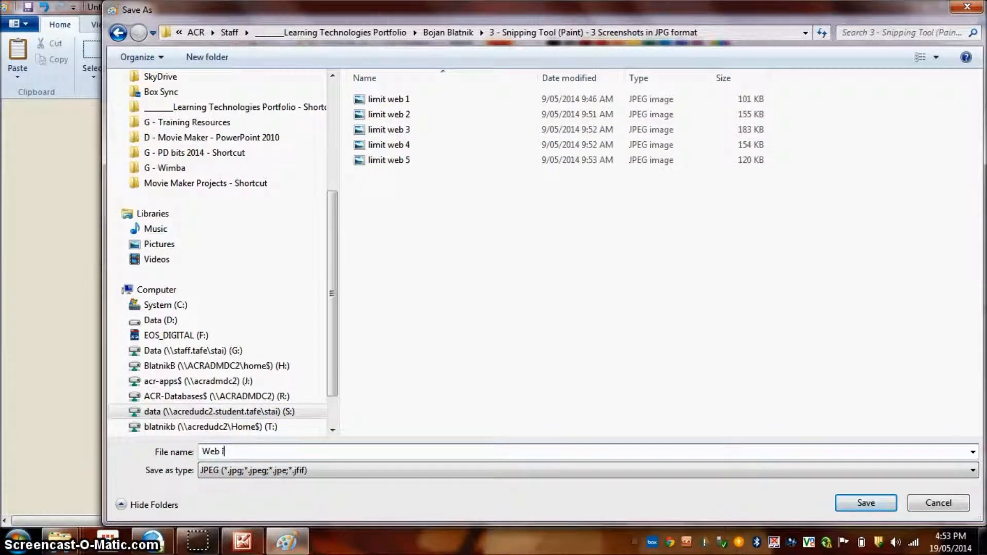